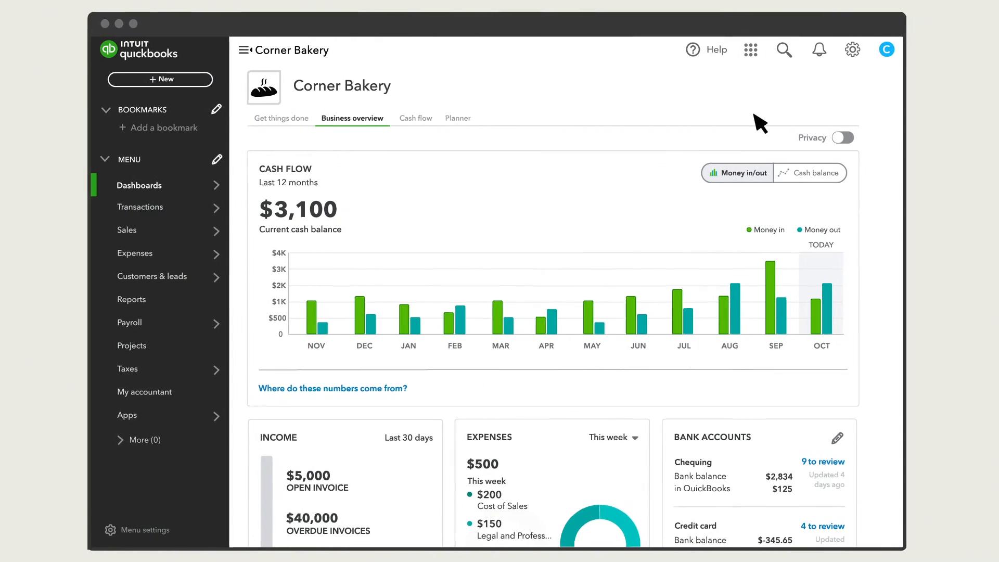
# Step: Open the gear menu on the Corner Bakery dashboard
pyautogui.click(853, 50)
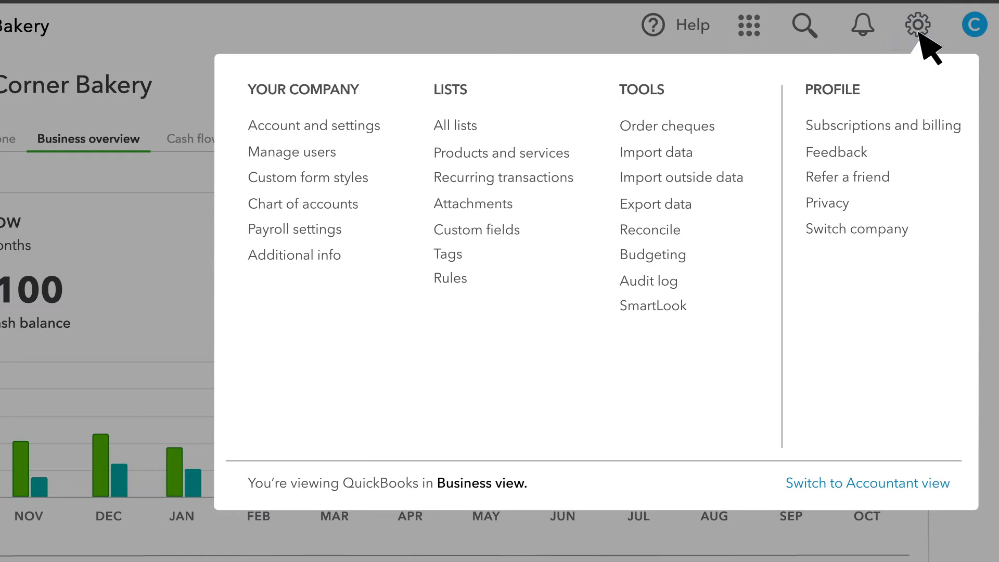
pyautogui.moveTo(294, 150)
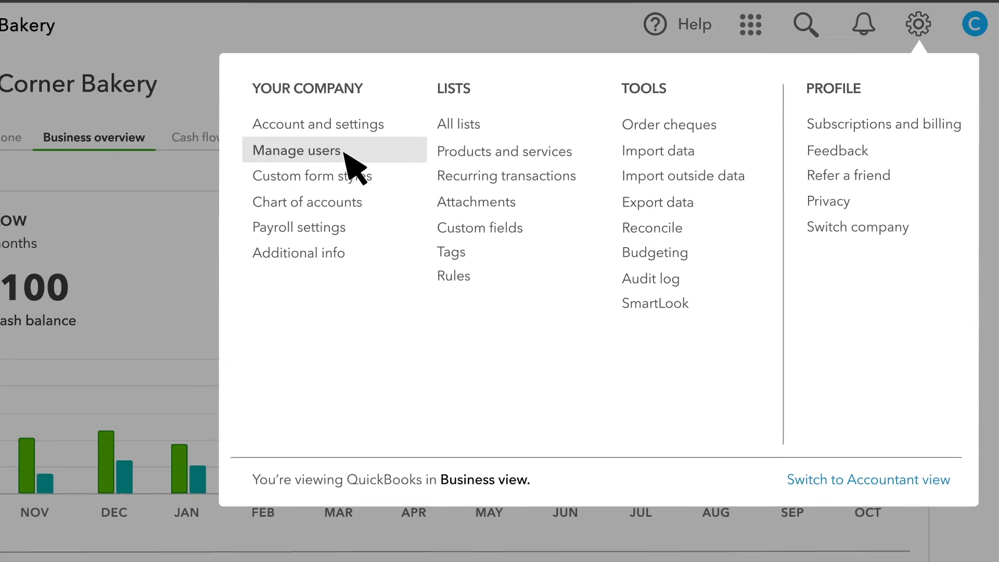
# Step: Go to Manage users, check the Accountants tab, then return to the three-user Users list
pyautogui.click(294, 150)
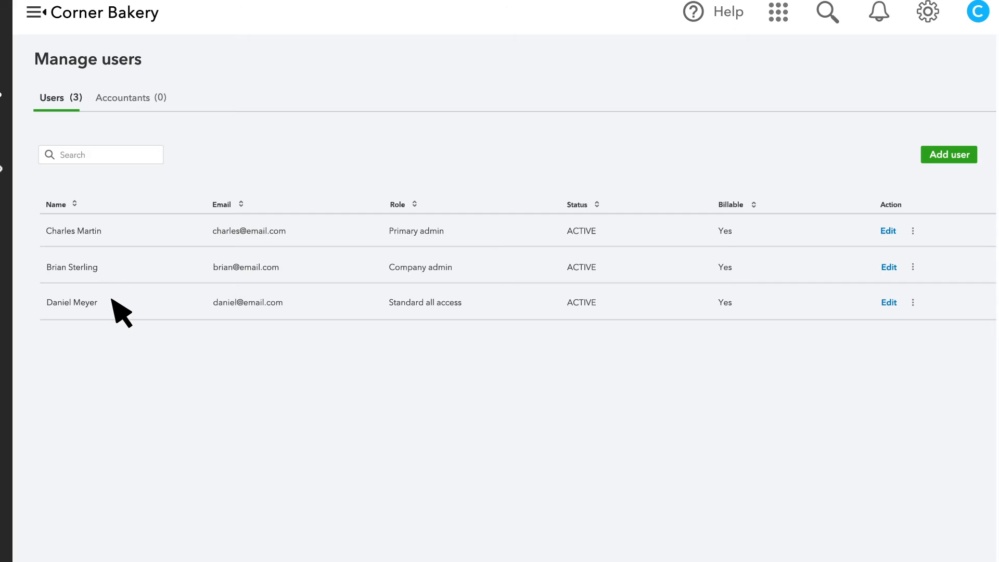
pyautogui.click(131, 98)
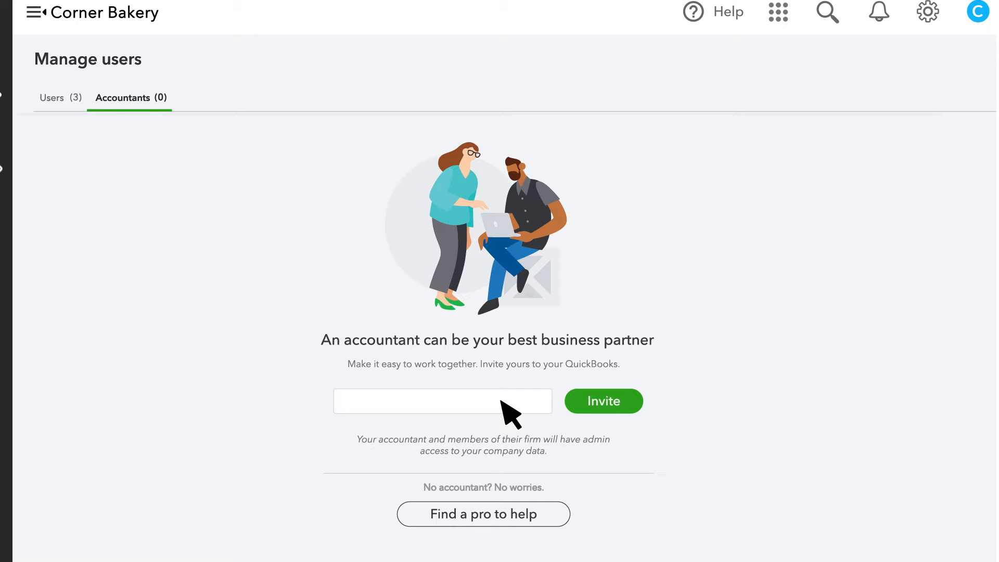
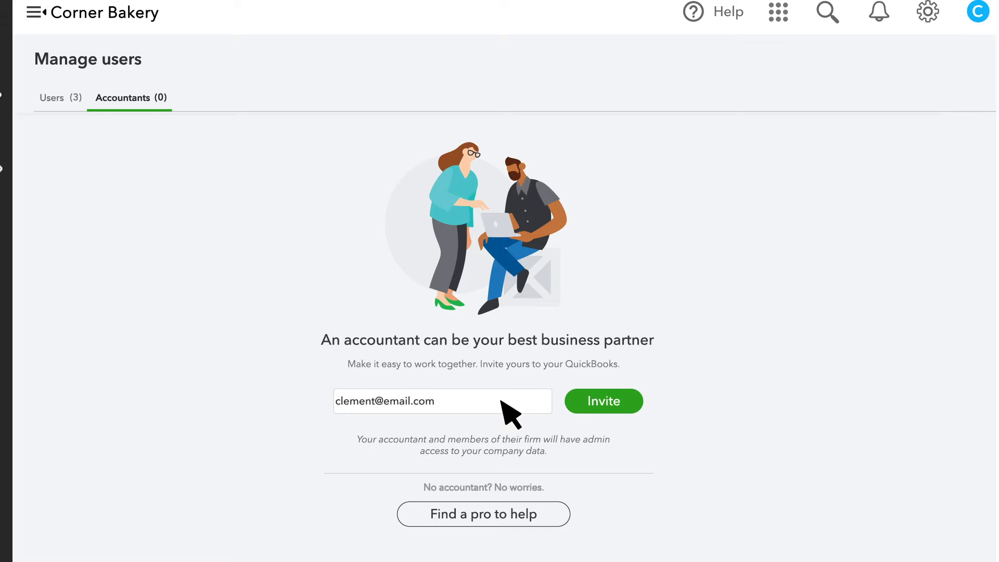
pyautogui.moveTo(545, 376)
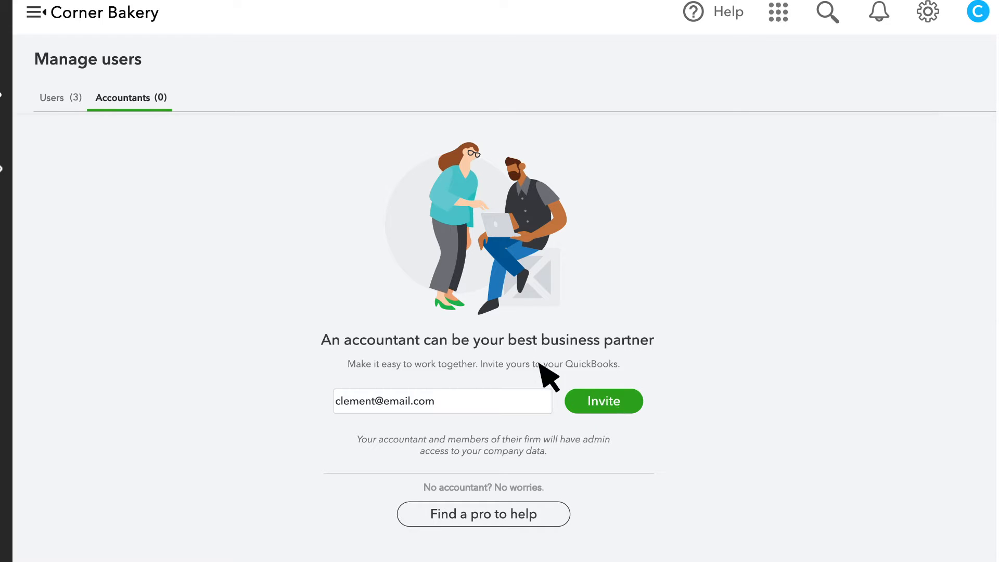
pyautogui.click(52, 98)
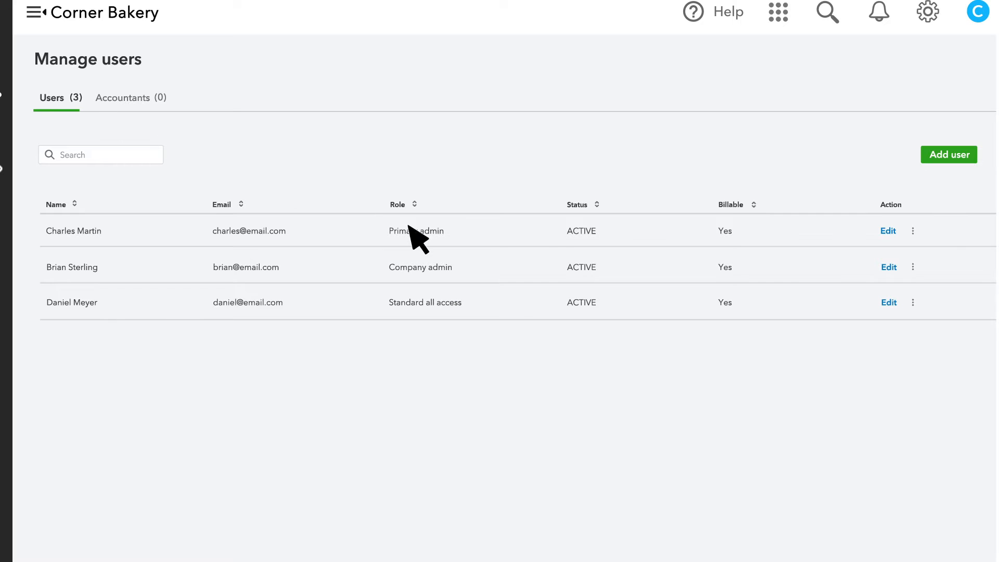
pyautogui.moveTo(457, 255)
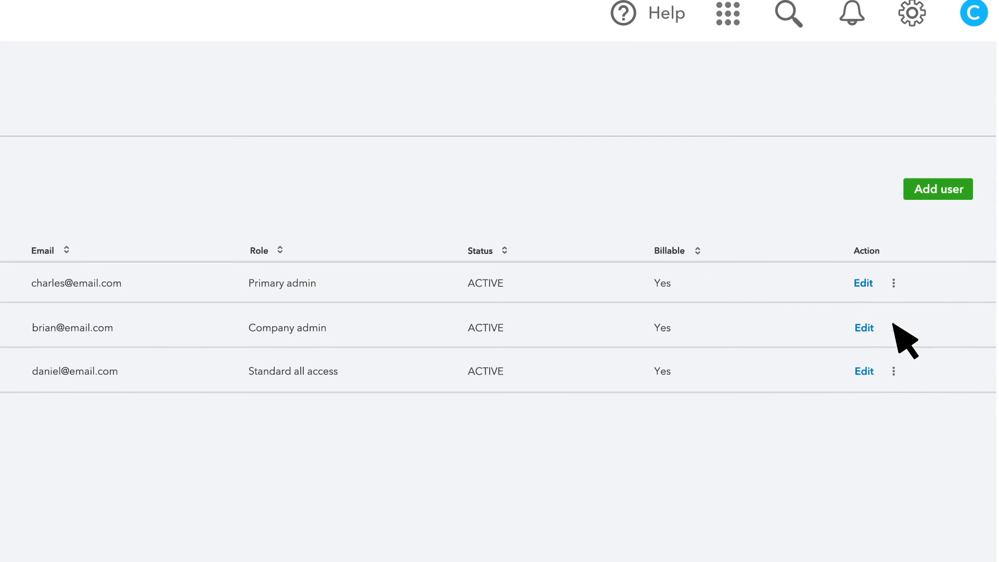
pyautogui.click(894, 327)
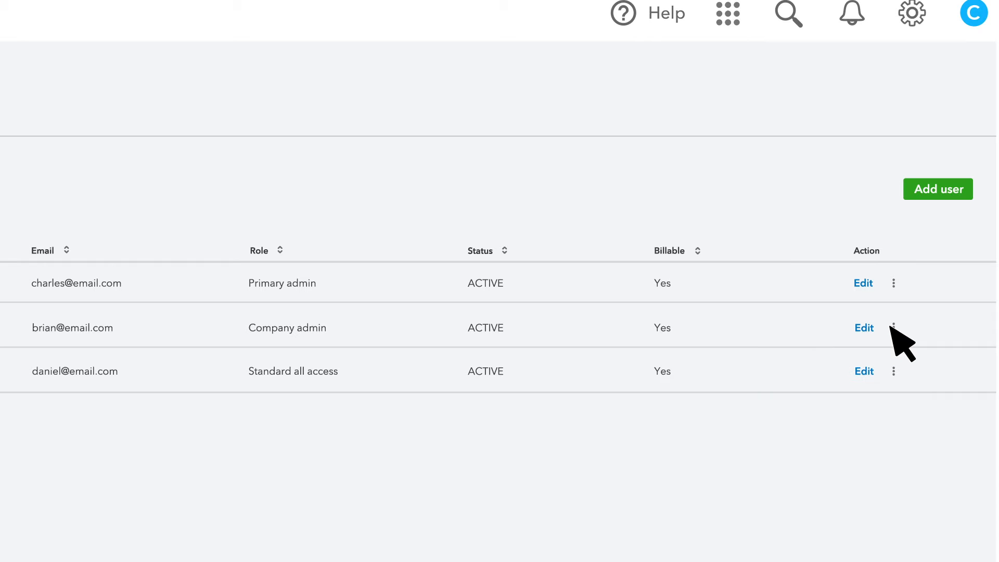
pyautogui.moveTo(309, 347)
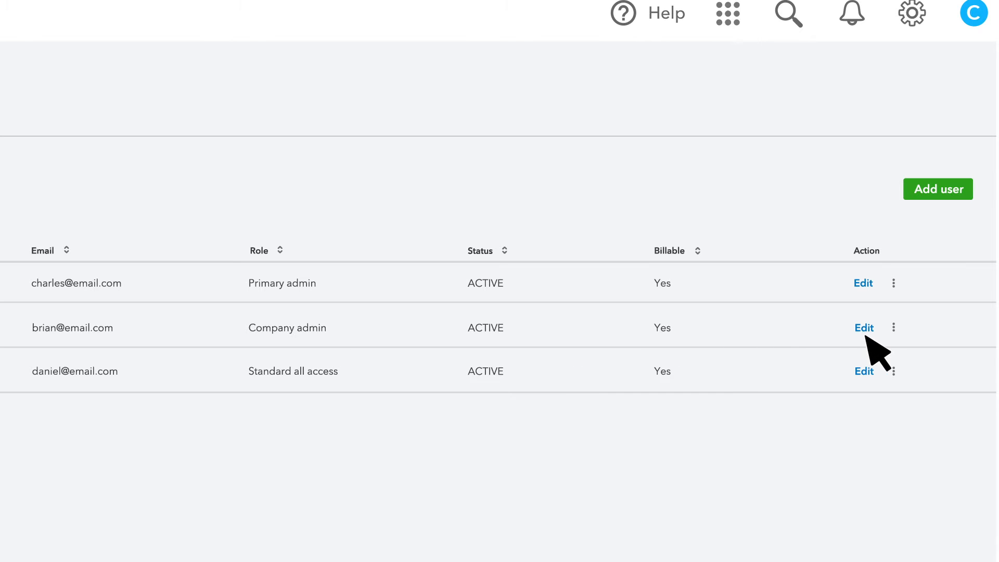
pyautogui.moveTo(882, 350)
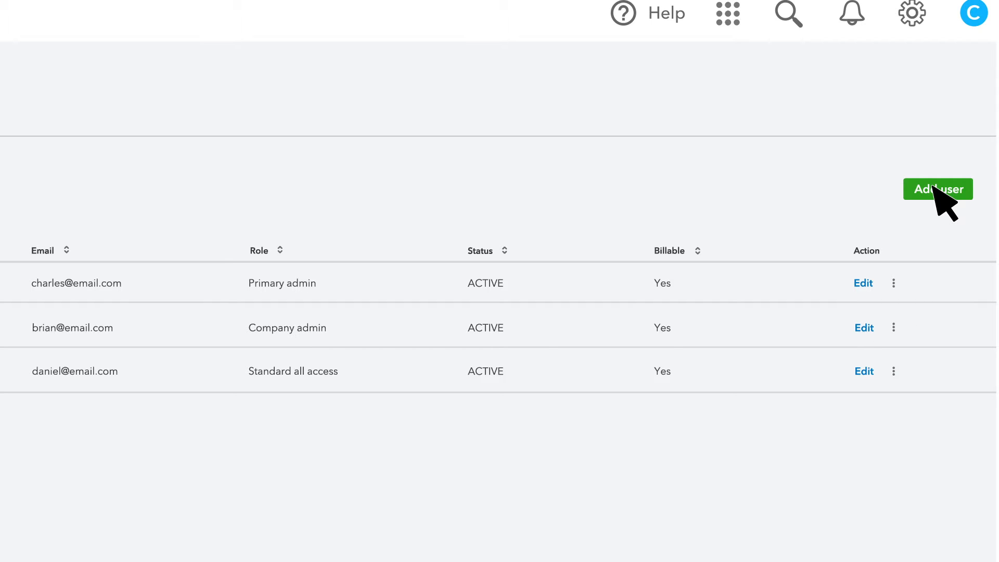
pyautogui.click(937, 188)
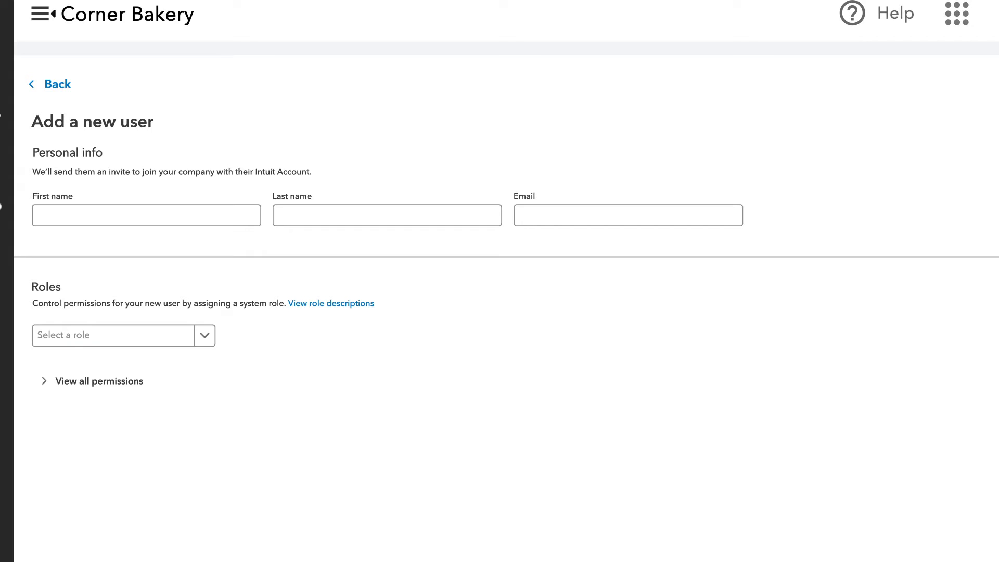
pyautogui.moveTo(854, 214)
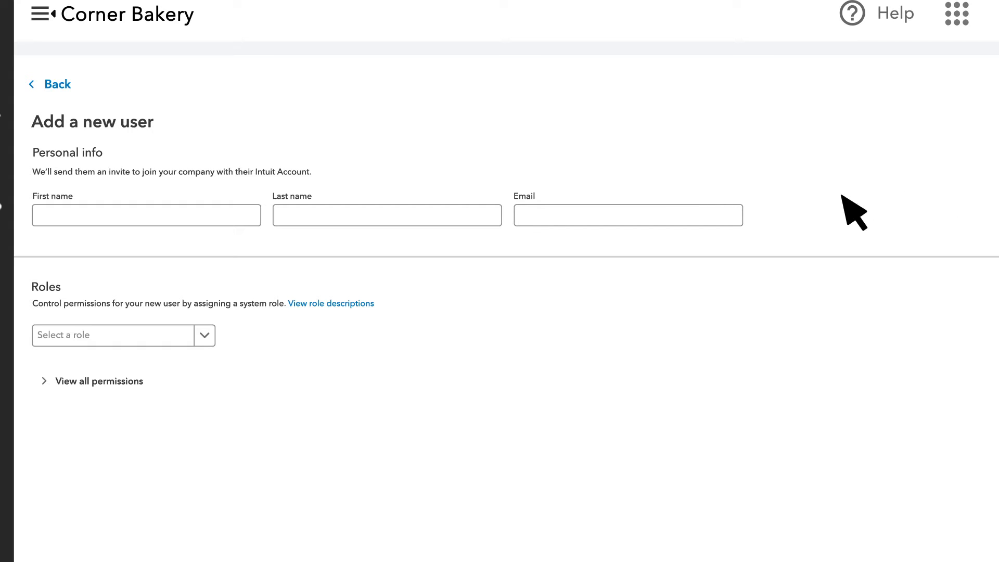
pyautogui.write('Clement')
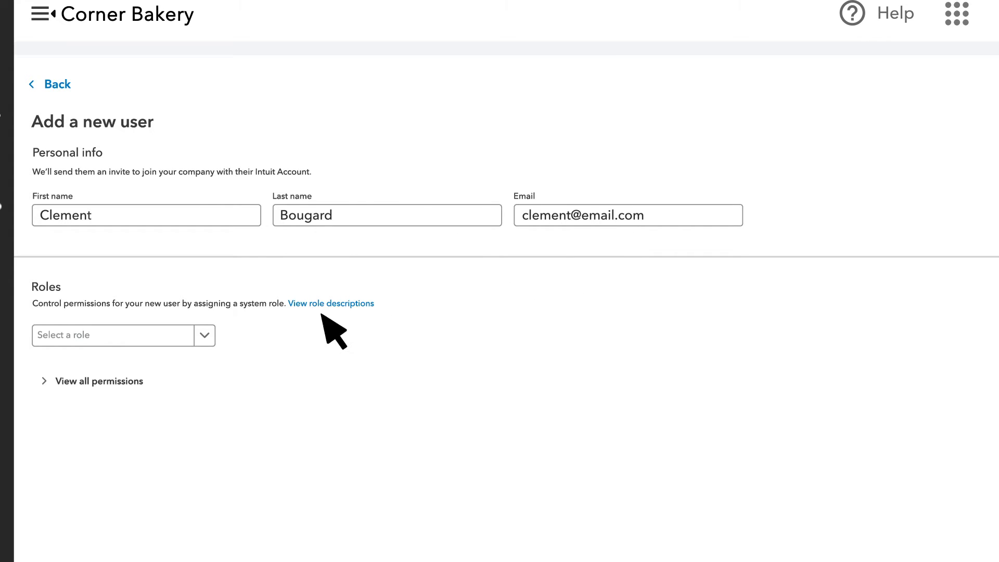
pyautogui.click(204, 335)
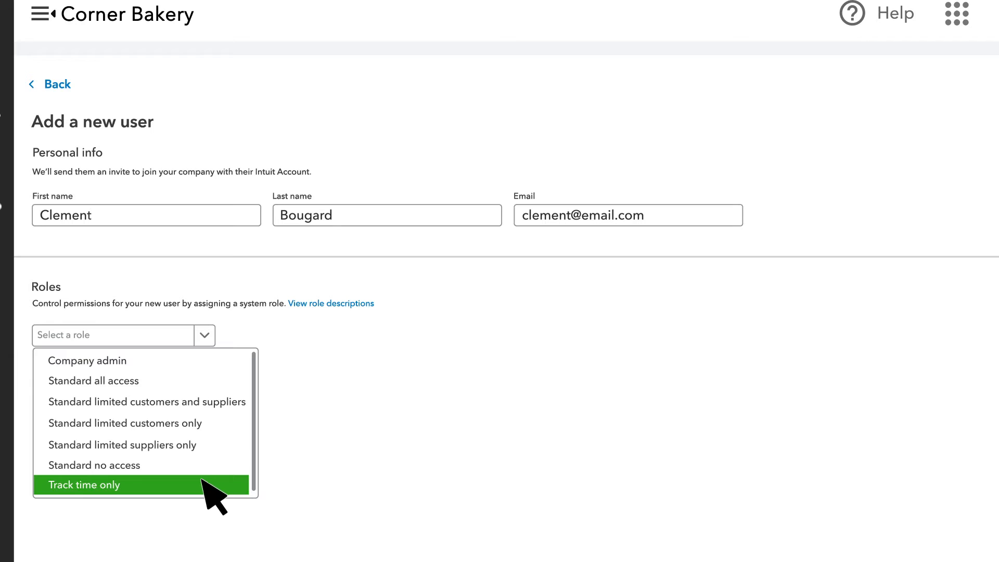
pyautogui.moveTo(87, 360)
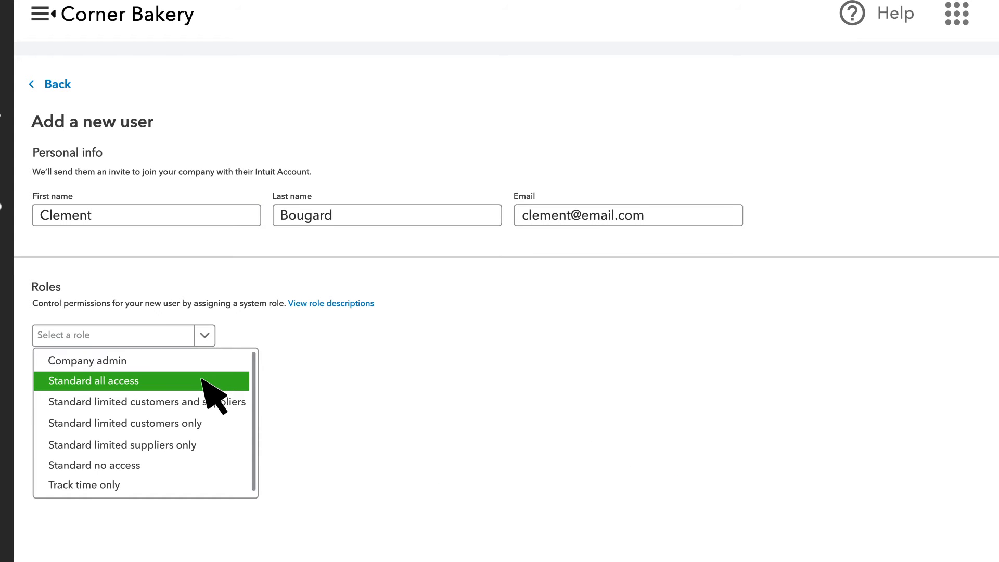
# Step: Assign the Standard limited customers only role, reviewing Sales permissions and toggling Manage Users
pyautogui.click(93, 381)
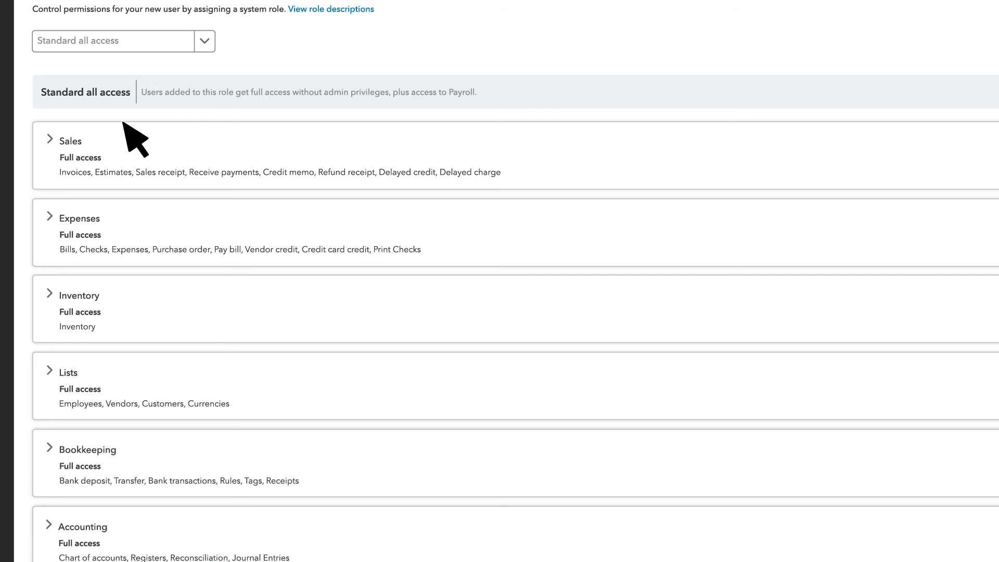
pyautogui.click(50, 139)
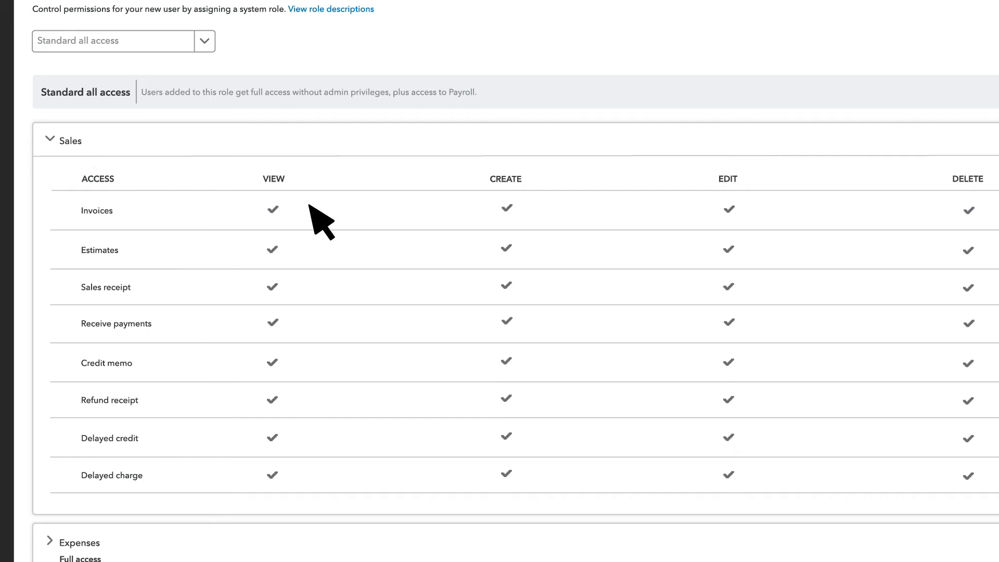
pyautogui.moveTo(223, 338)
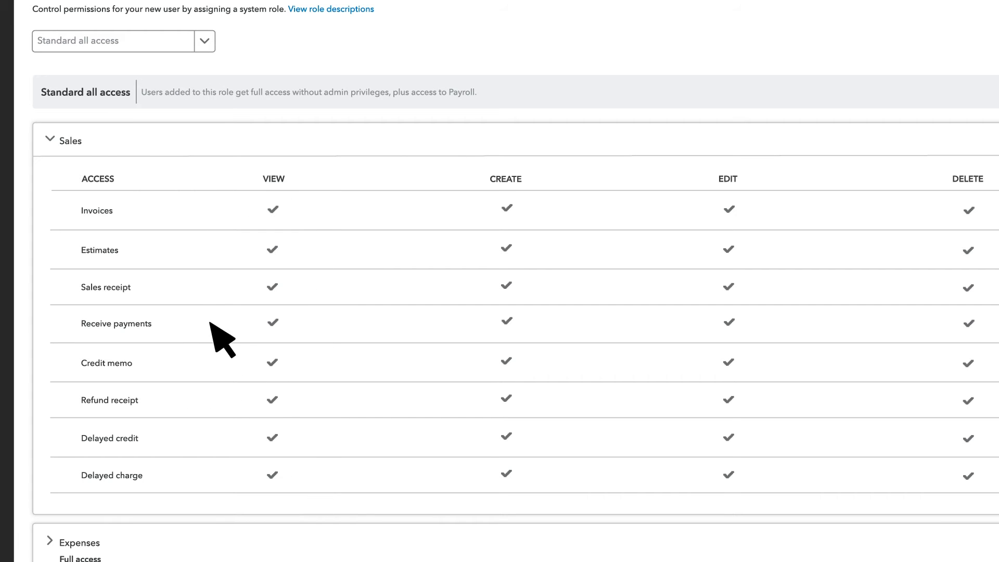
pyautogui.scroll(-3)
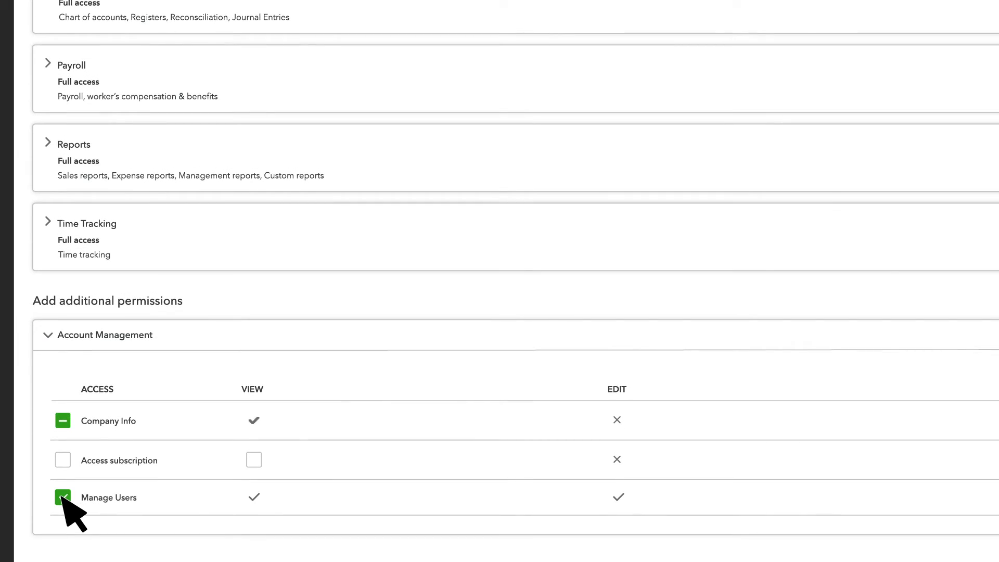
pyautogui.click(62, 497)
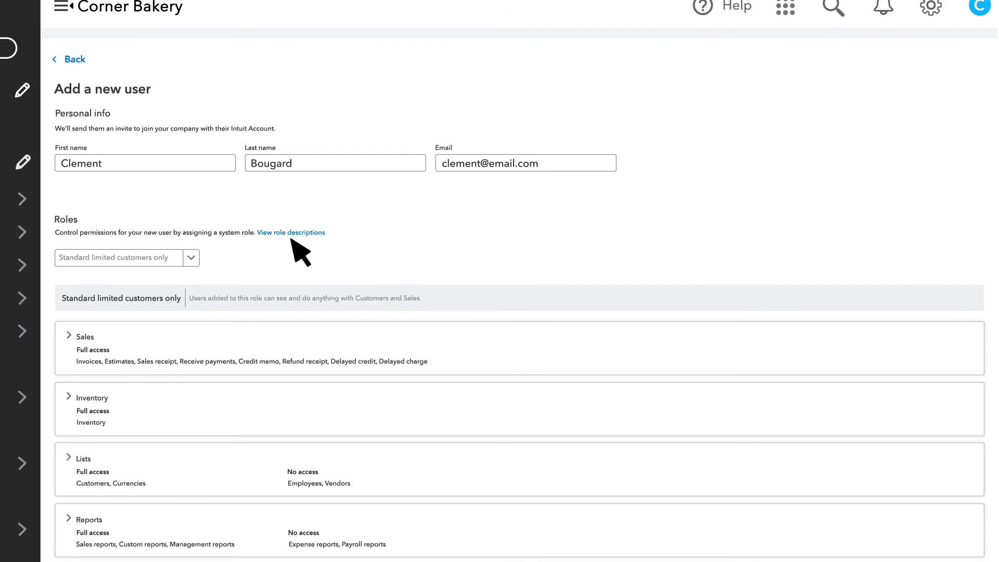
pyautogui.click(290, 232)
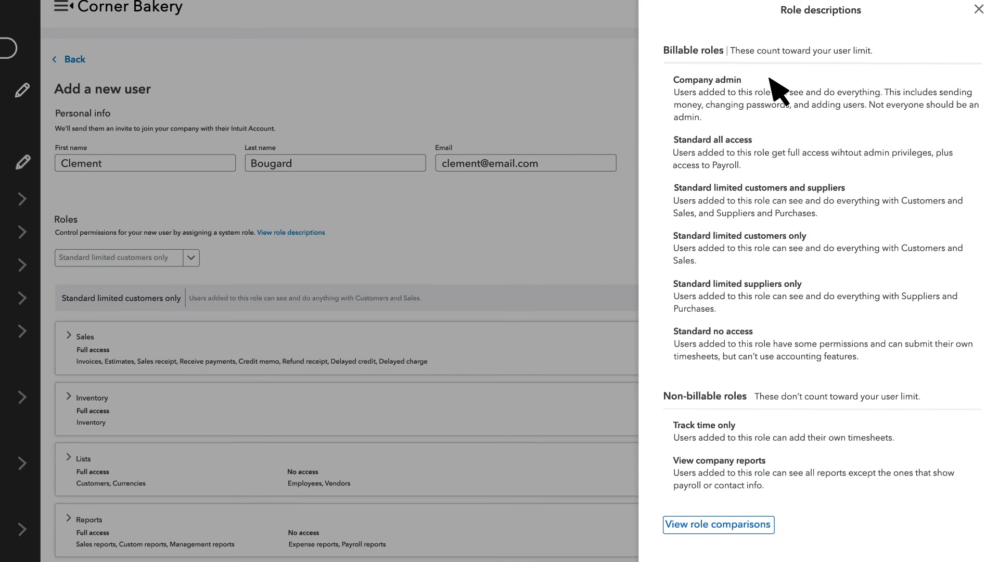
pyautogui.moveTo(777, 470)
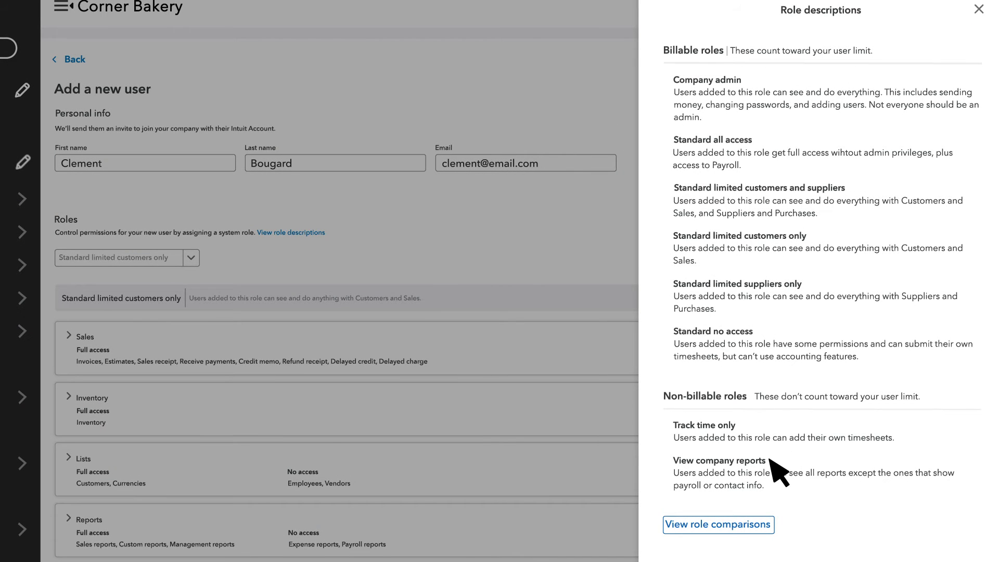
pyautogui.moveTo(792, 417)
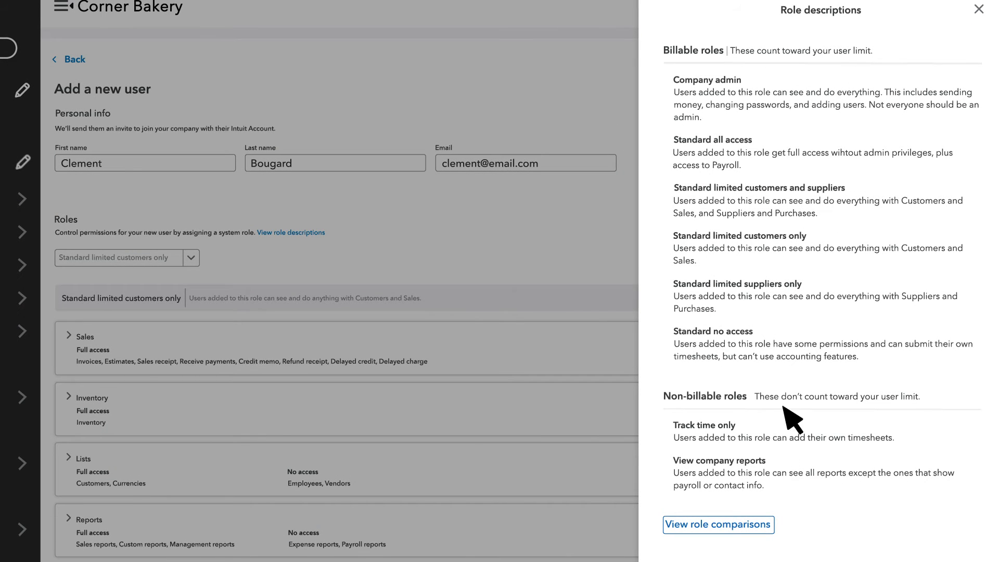
pyautogui.moveTo(886, 62)
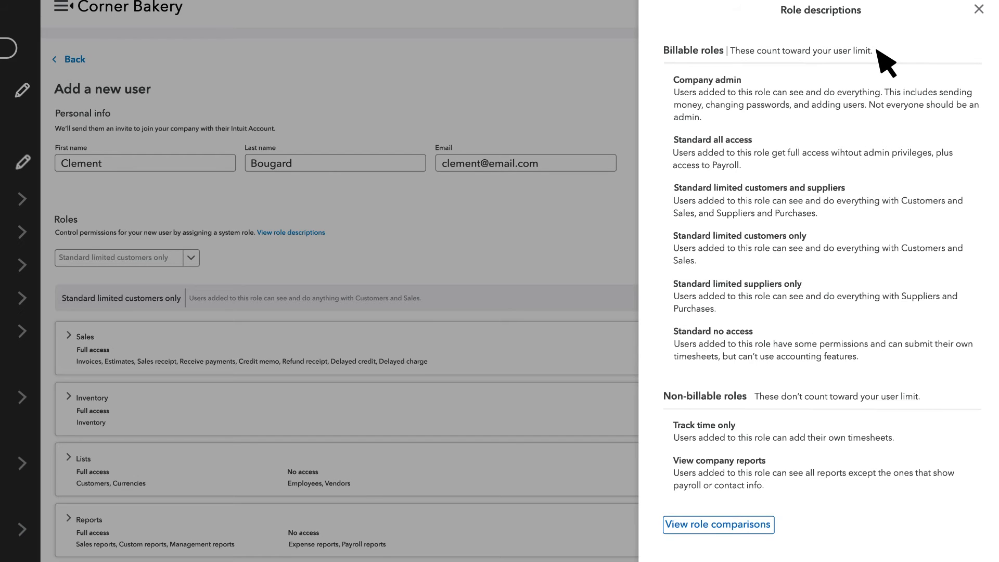
pyautogui.moveTo(885, 67)
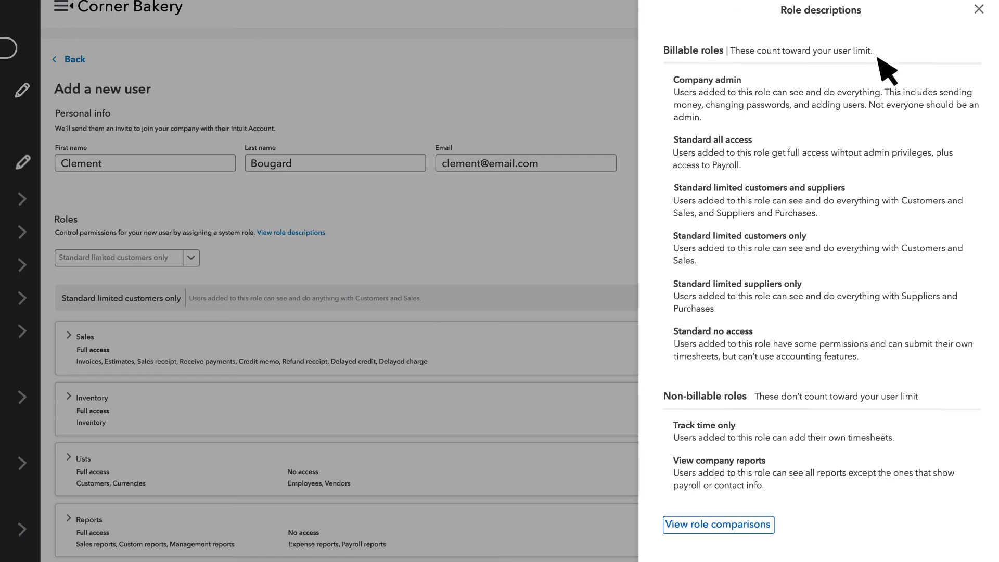
pyautogui.moveTo(934, 405)
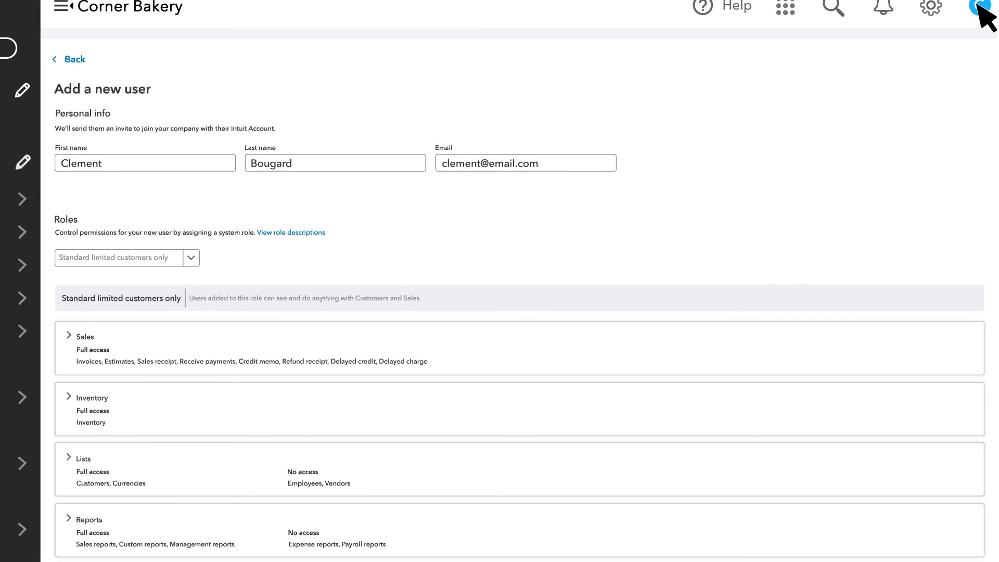
pyautogui.scroll(-3)
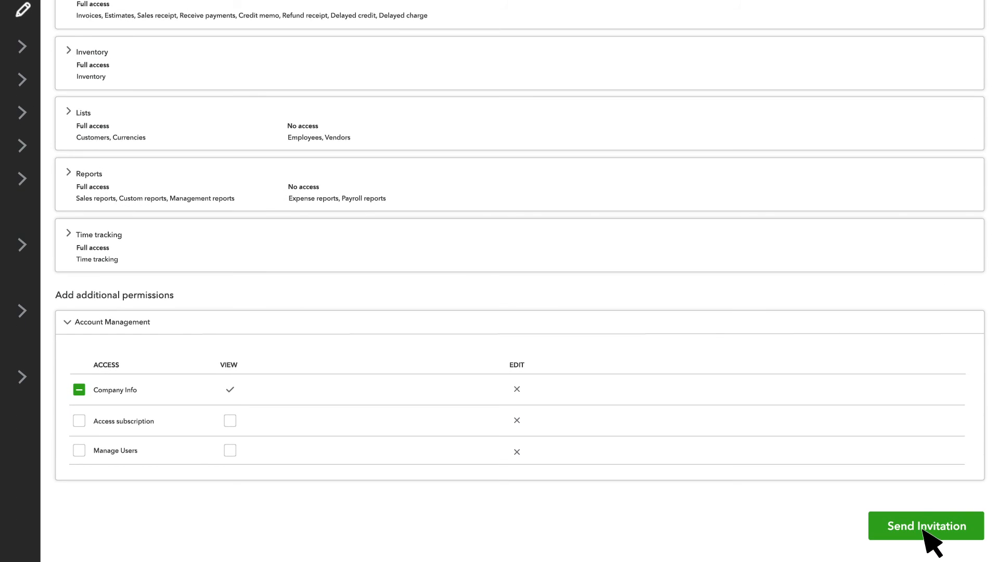
pyautogui.click(925, 526)
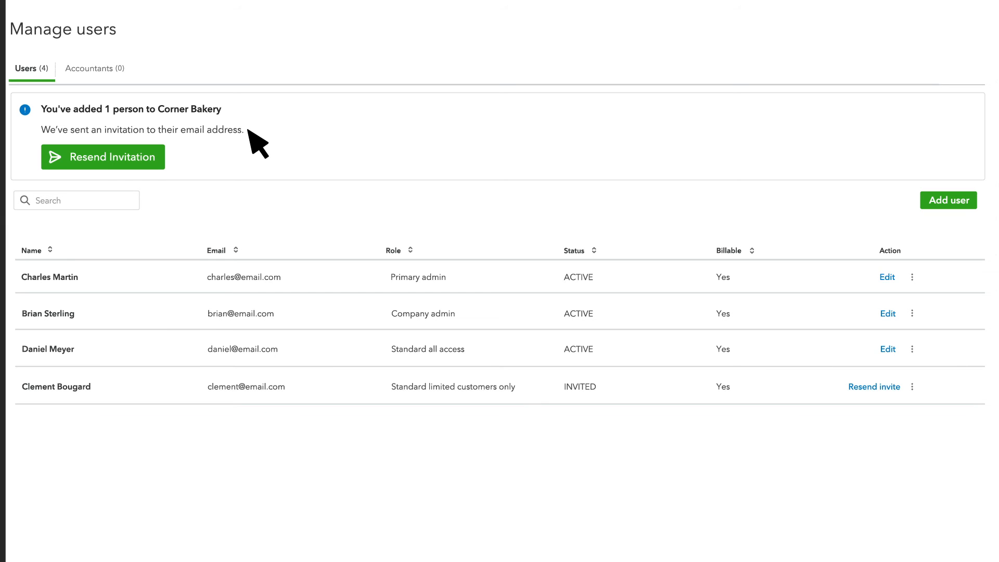
pyautogui.moveTo(285, 170)
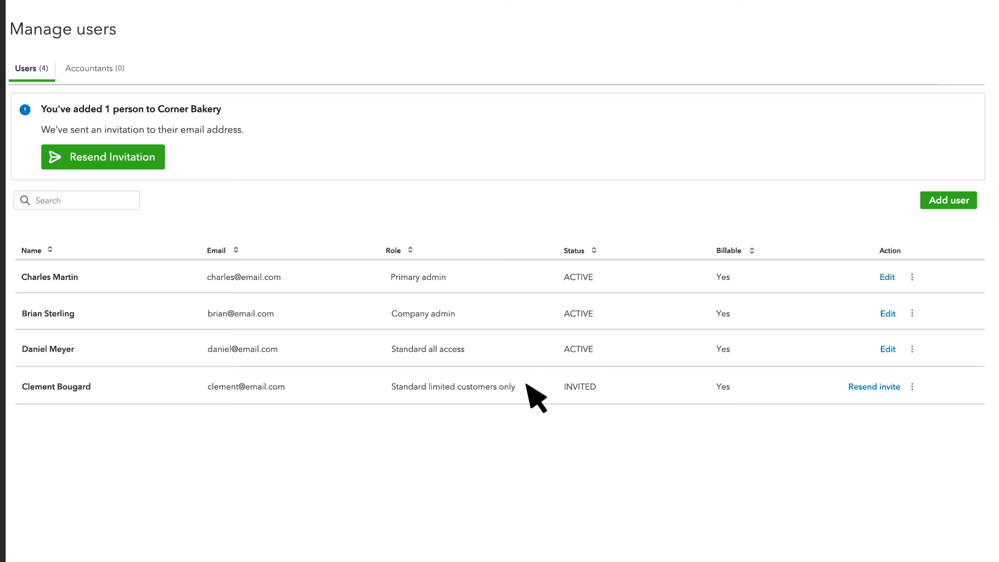
pyautogui.moveTo(874, 404)
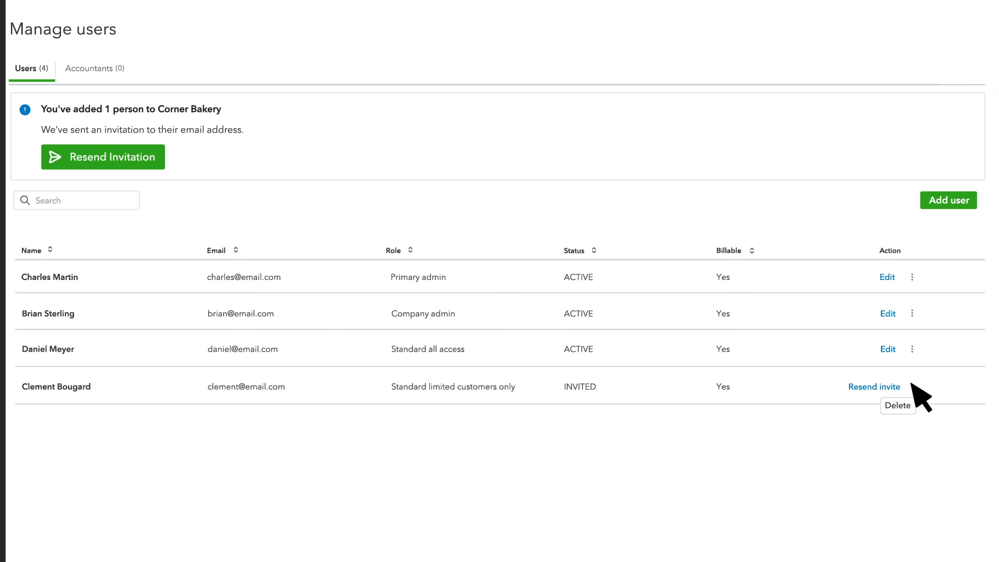
pyautogui.moveTo(921, 395)
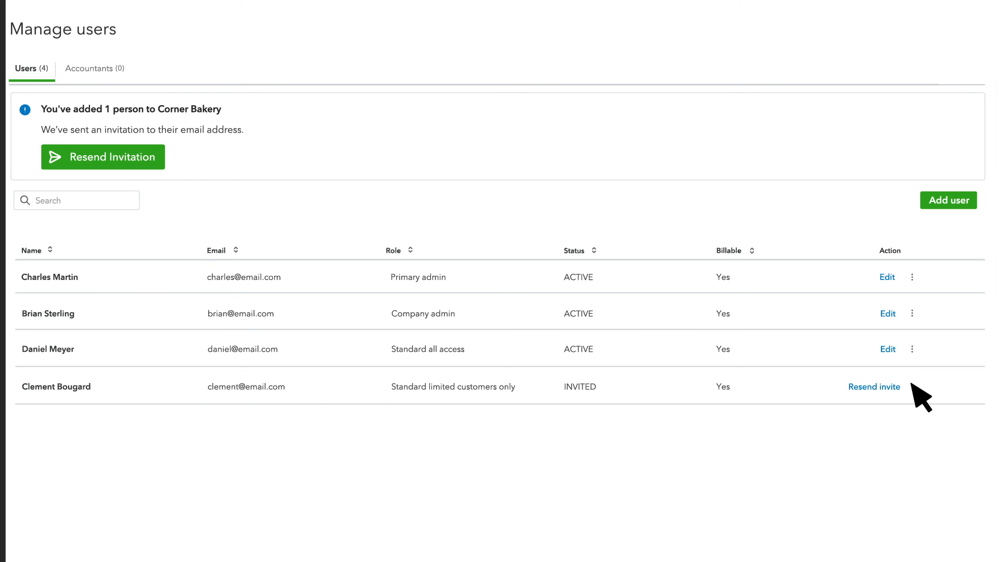